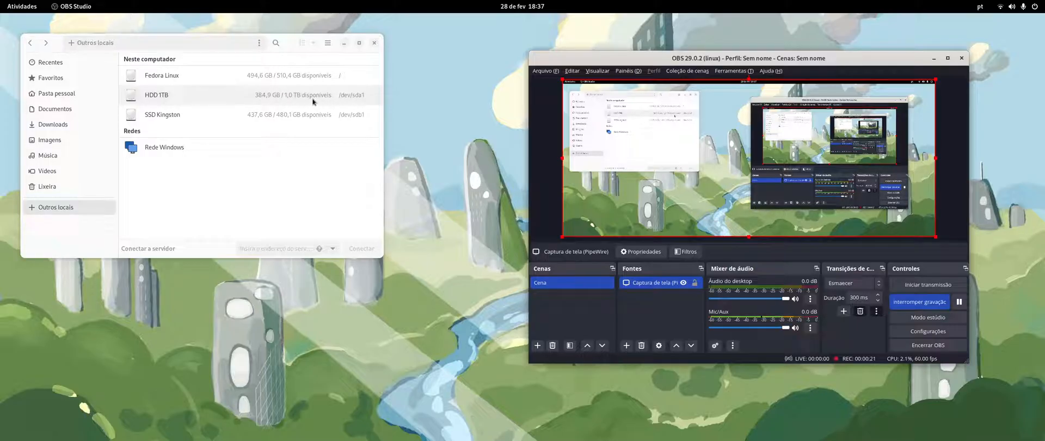
# Check the folder actions offered on HDD 1TB and SSD Kingston, finding New Folder greyed out.
pyautogui.doubleClick(157, 94)
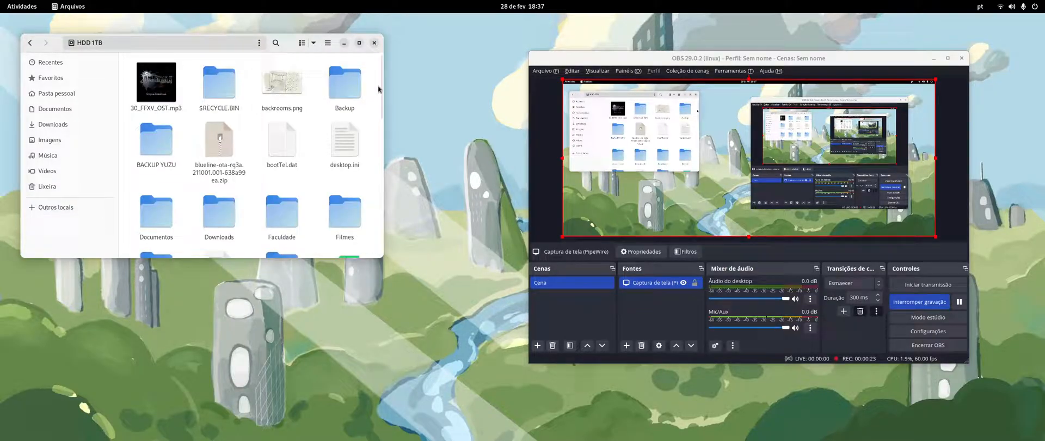
pyautogui.rightClick(344, 79)
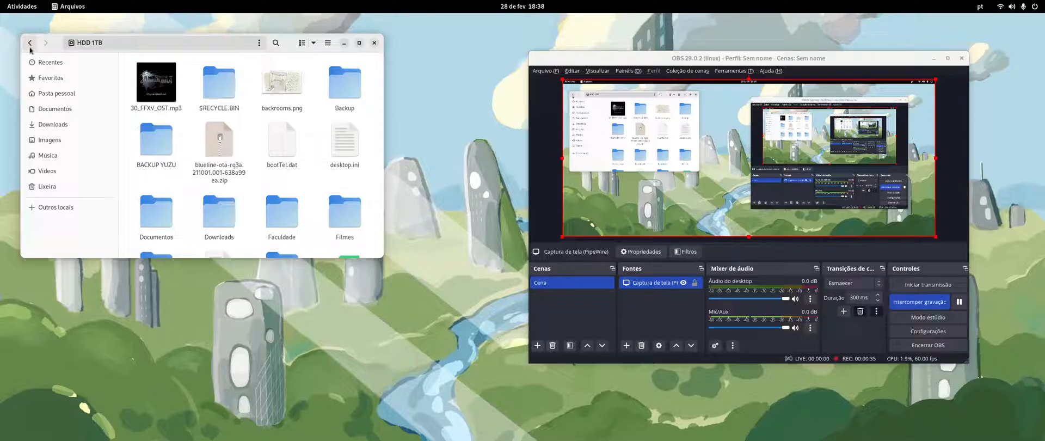
pyautogui.click(56, 206)
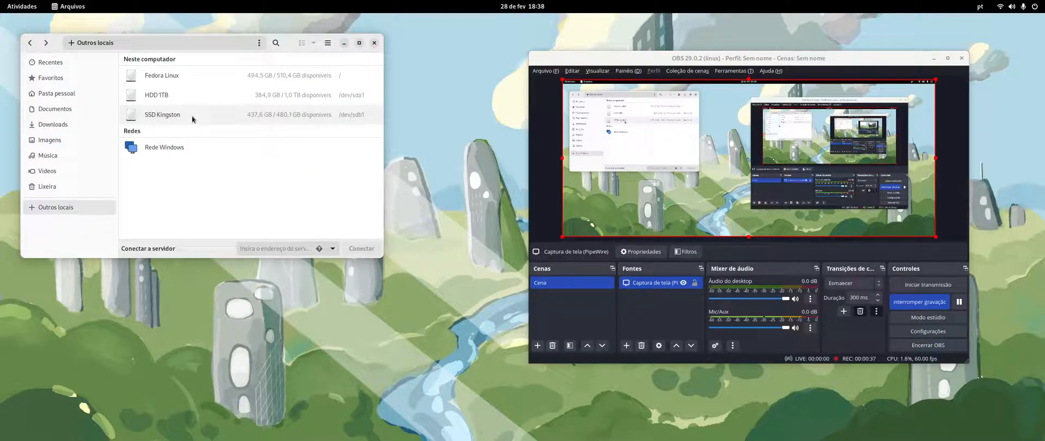
pyautogui.moveTo(156, 111)
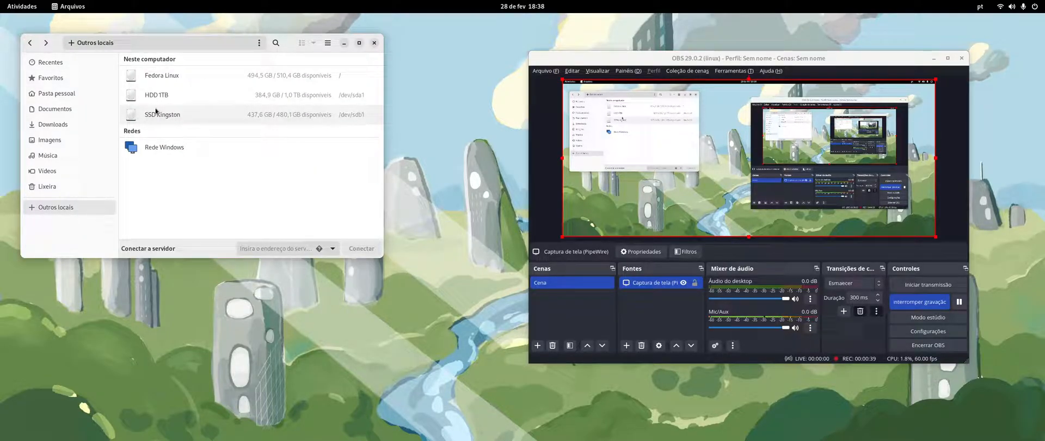
pyautogui.rightClick(313, 198)
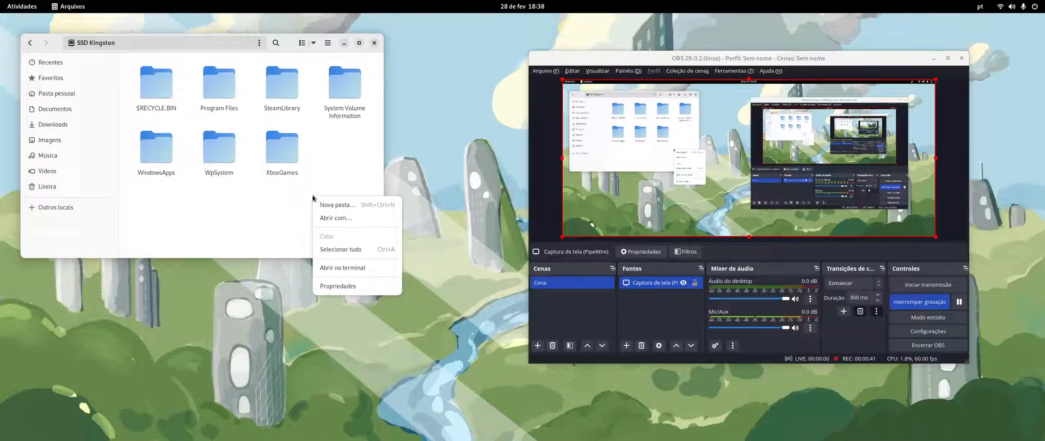
pyautogui.moveTo(343, 184)
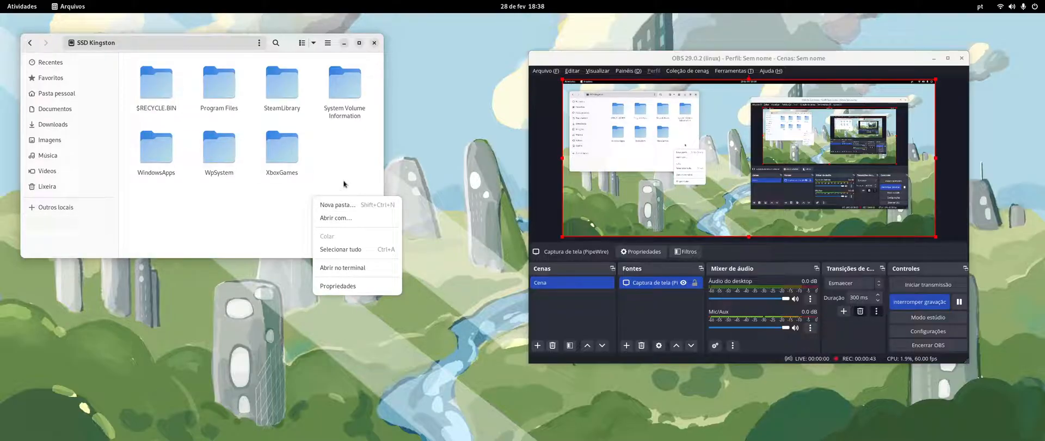
pyautogui.click(55, 207)
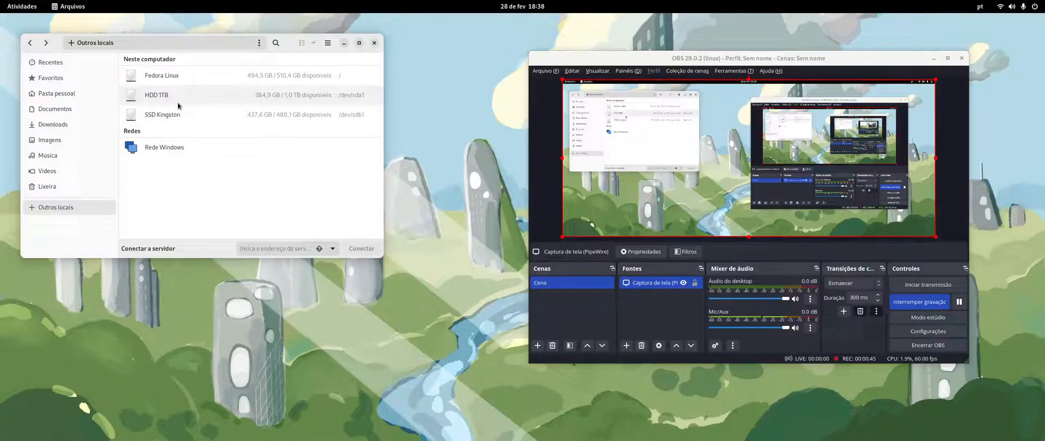
pyautogui.moveTo(189, 116)
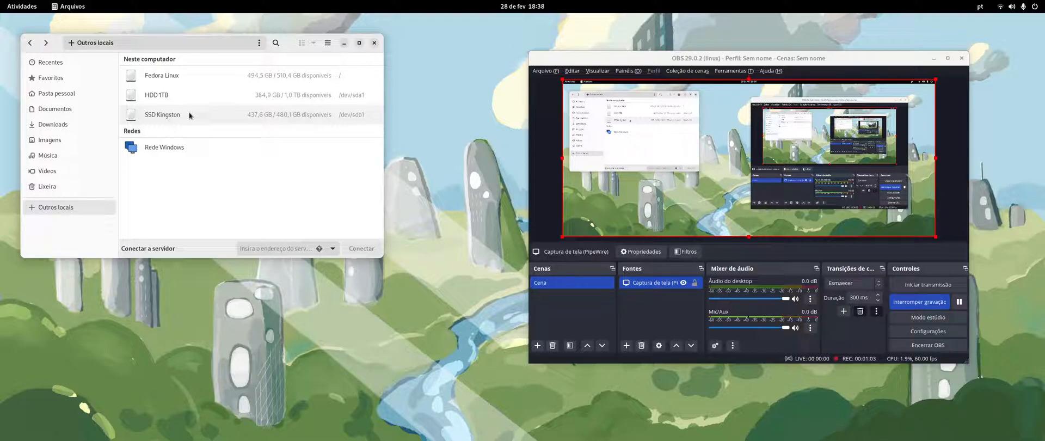
pyautogui.moveTo(232, 101)
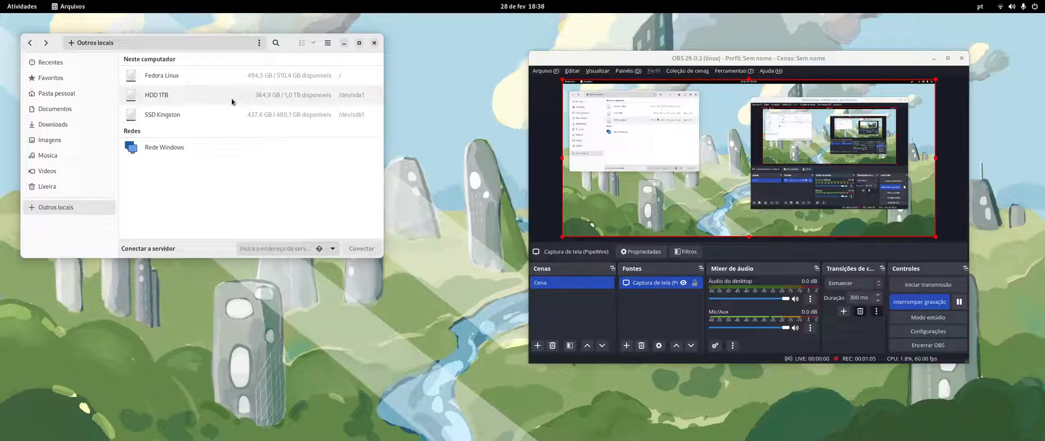
pyautogui.moveTo(300, 114)
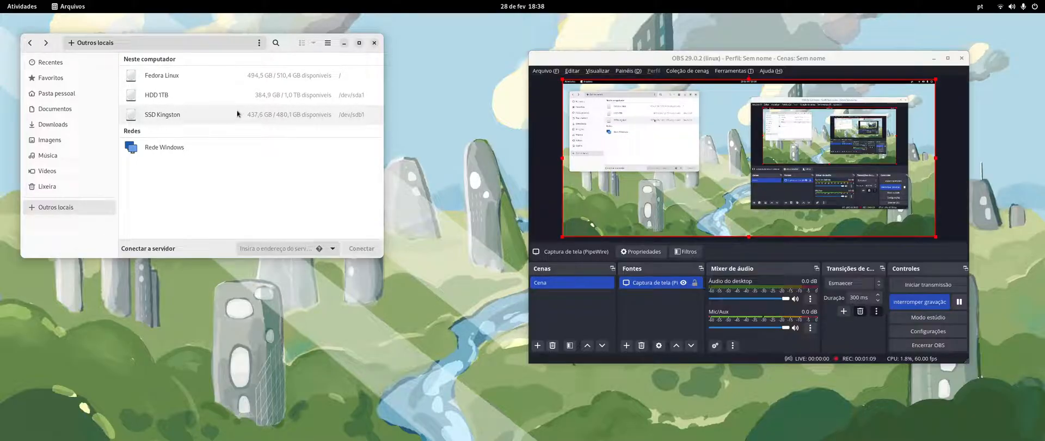
pyautogui.moveTo(250, 125)
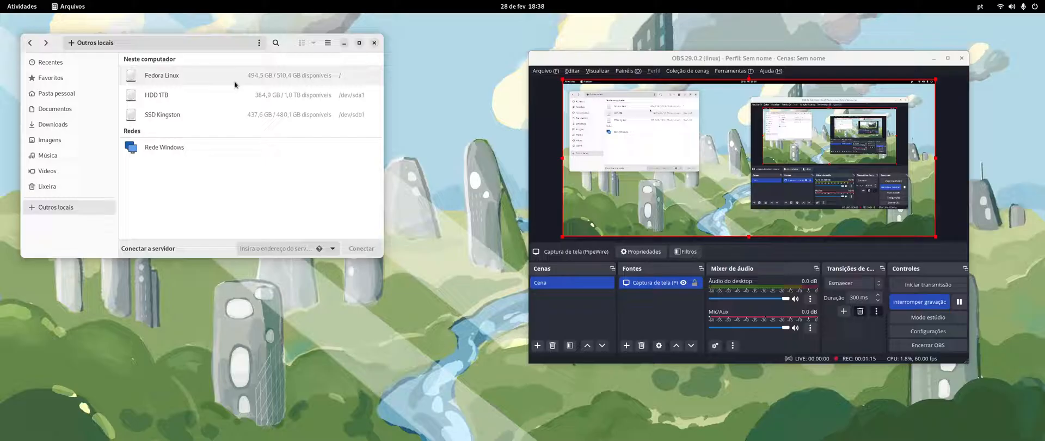
pyautogui.moveTo(187, 99)
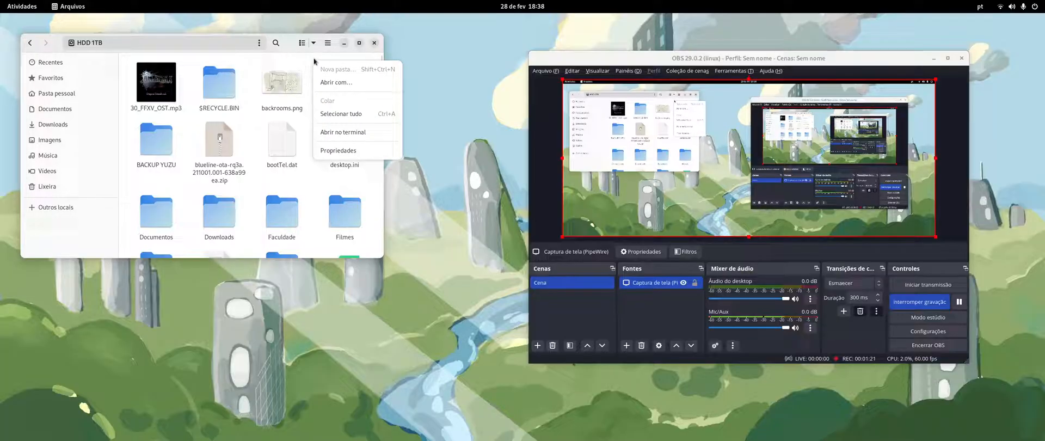
# Return to the Other Locations drive list and bring up the Activities overview.
pyautogui.click(55, 207)
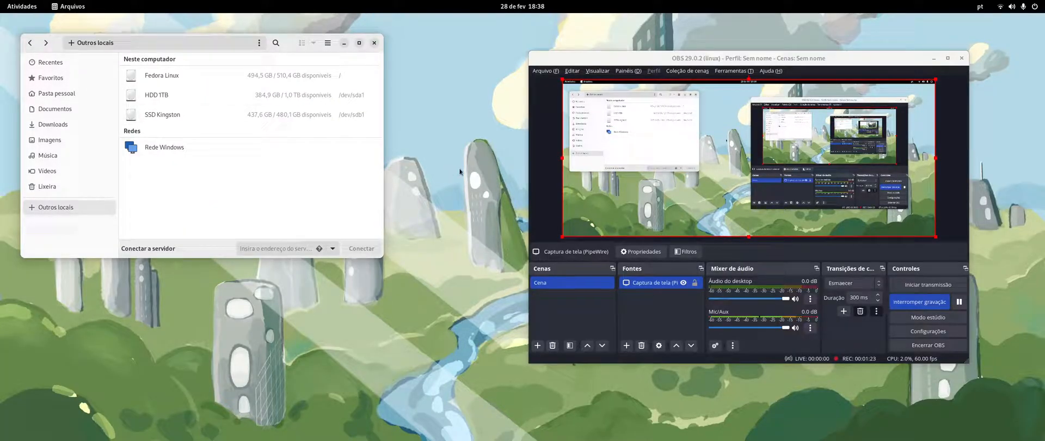
pyautogui.click(21, 6)
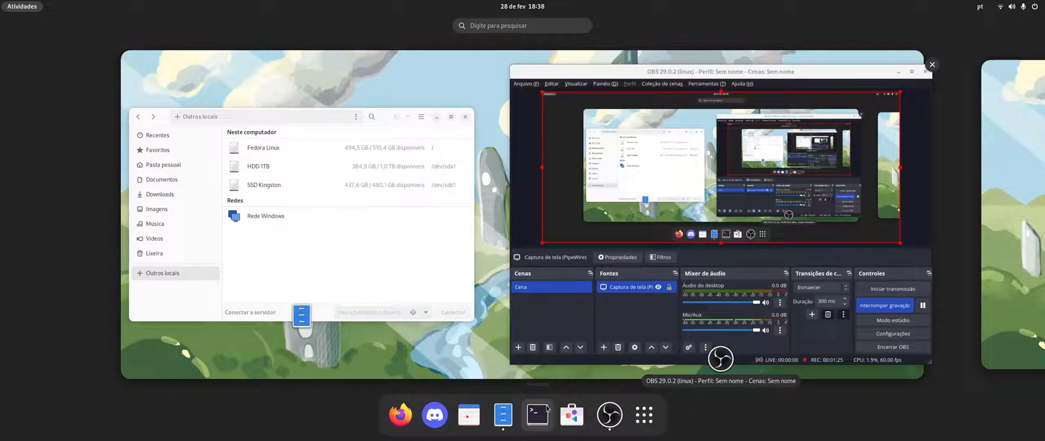
# Launch a Terminal window from the dock and bring it to the front.
pyautogui.click(536, 415)
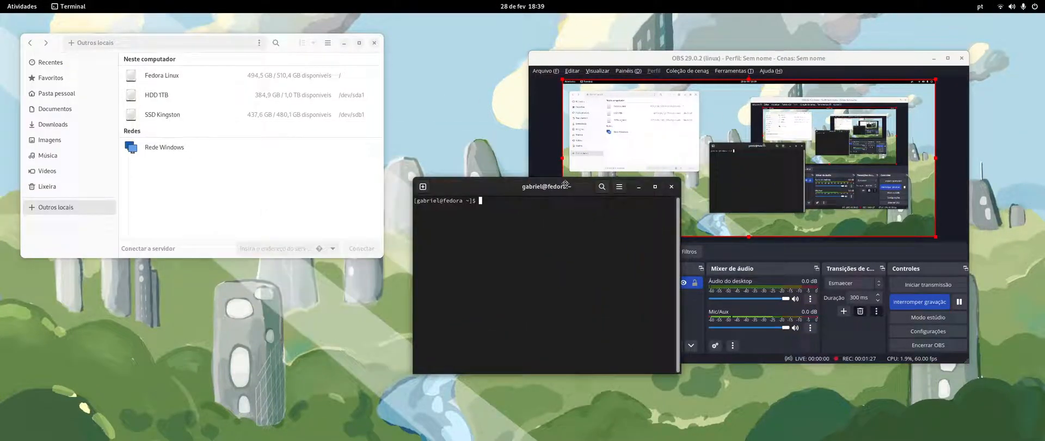
pyautogui.moveTo(93, 95)
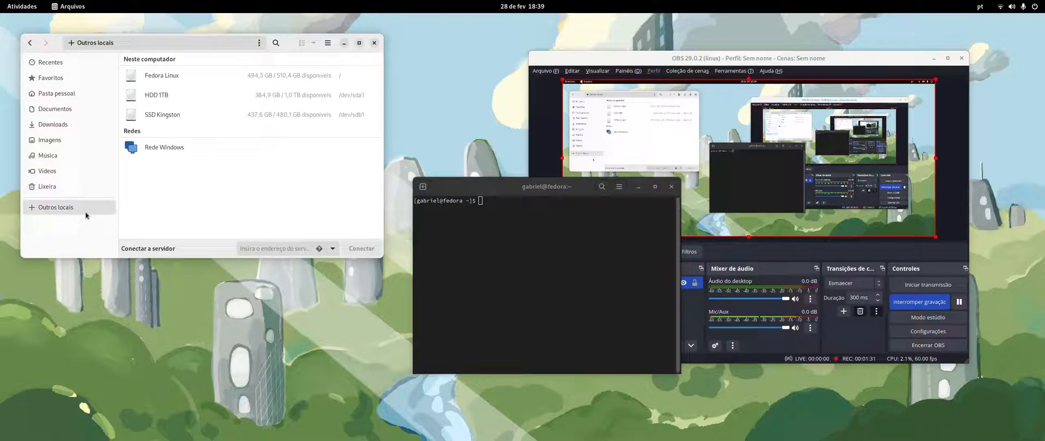
pyautogui.moveTo(157, 95)
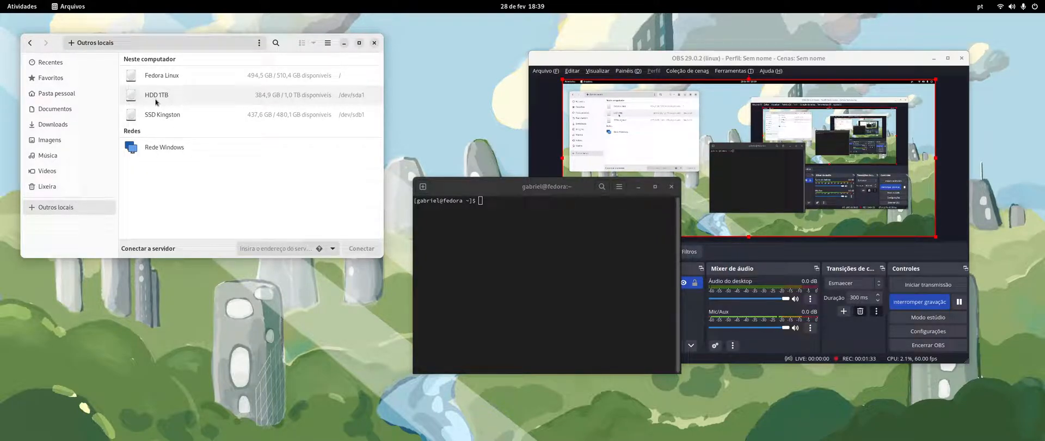
pyautogui.moveTo(345, 95)
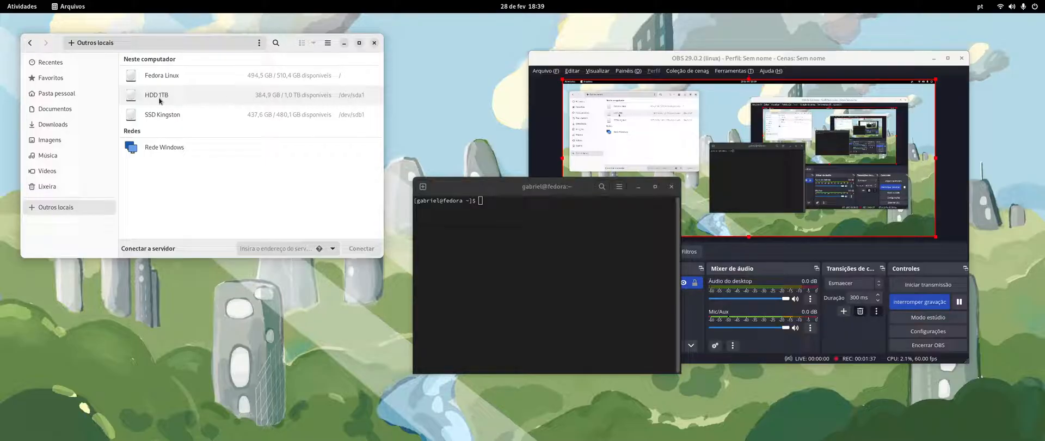
pyautogui.moveTo(259, 106)
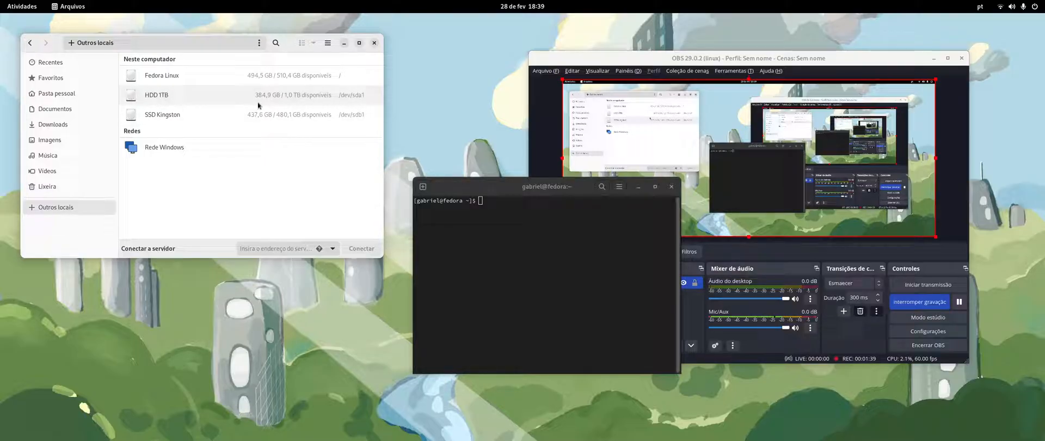
pyautogui.moveTo(345, 104)
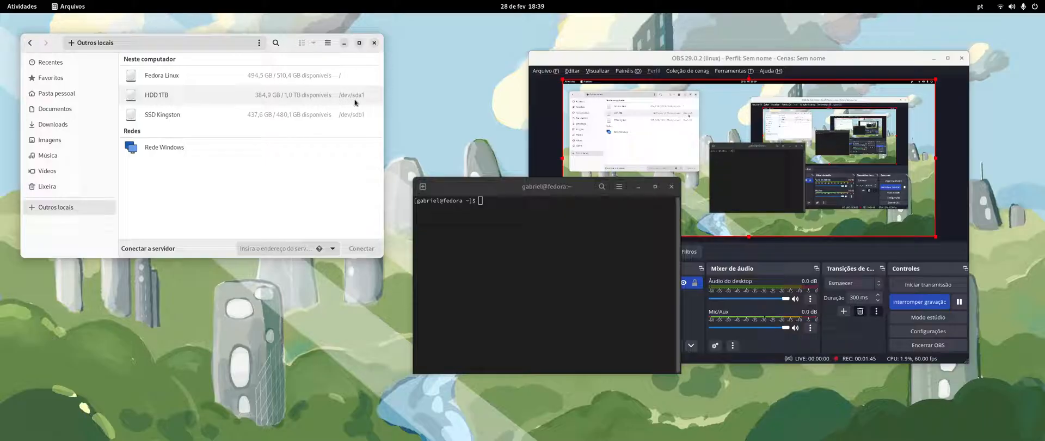
pyautogui.click(537, 213)
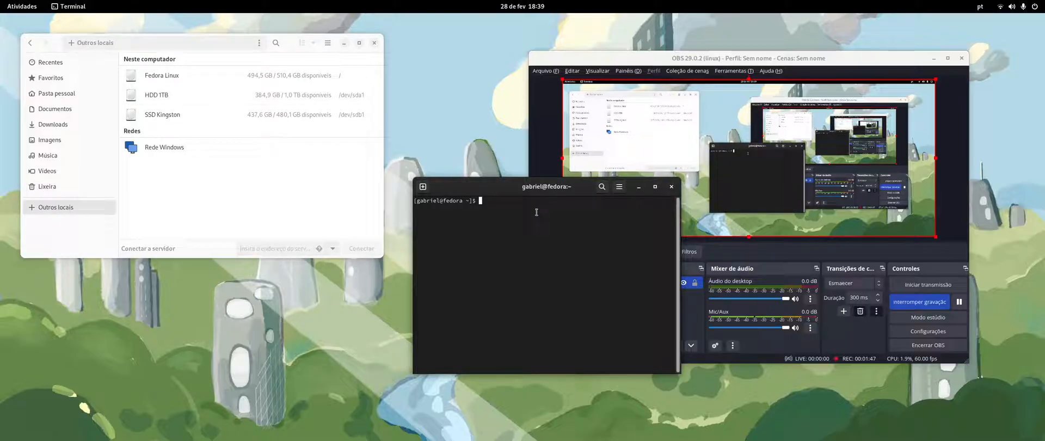
# Enter 'sudo ntfsfix /dev/sda1' at the prompt without running it yet.
pyautogui.click(618, 186)
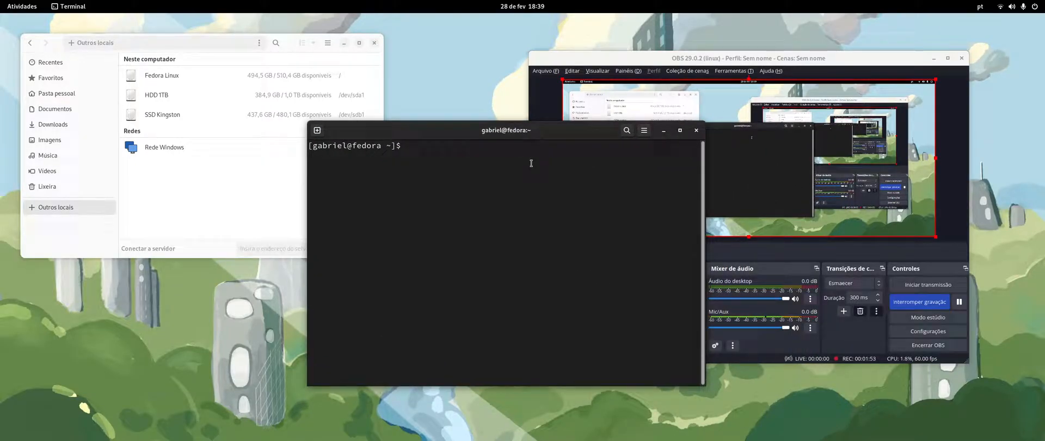
pyautogui.write('sudo nt')
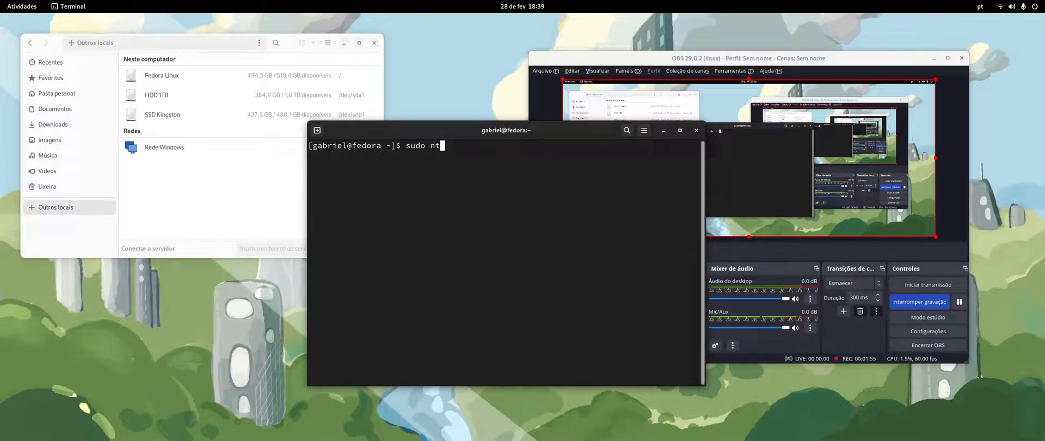
pyautogui.write('fs')
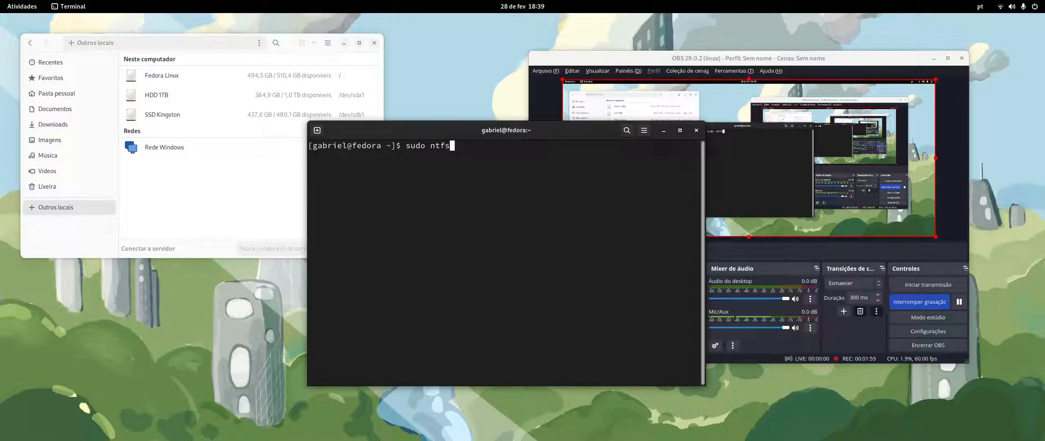
pyautogui.write('ix')
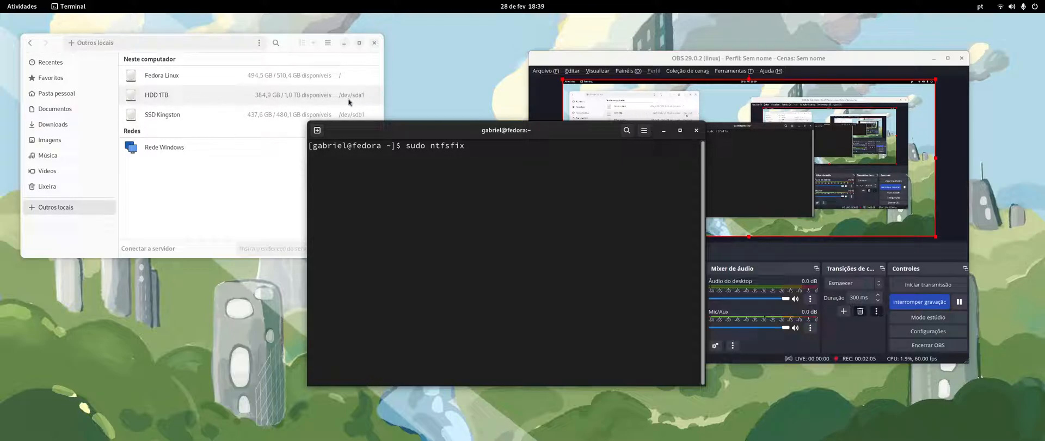
pyautogui.moveTo(536, 178)
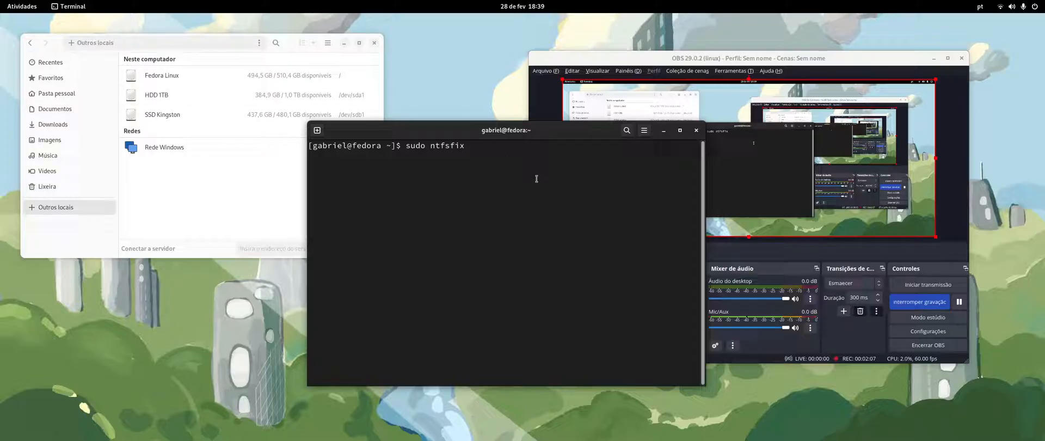
pyautogui.write('/dev')
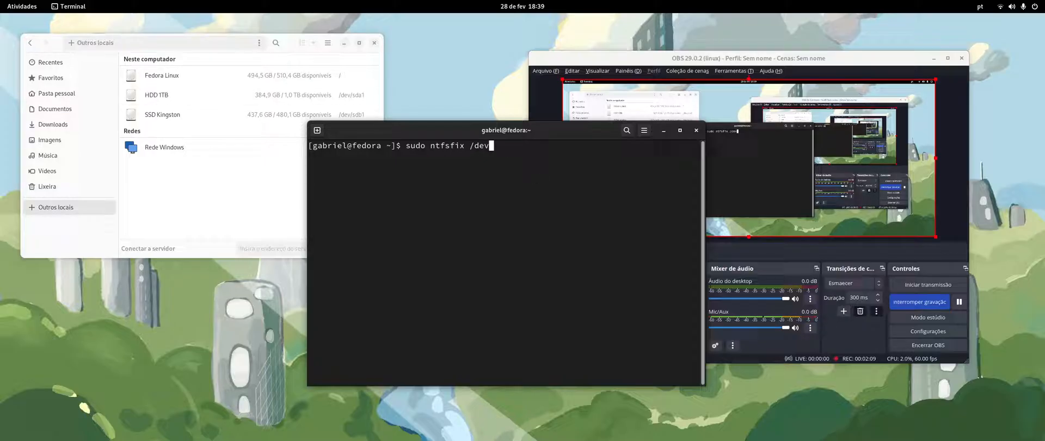
pyautogui.write('sda1')
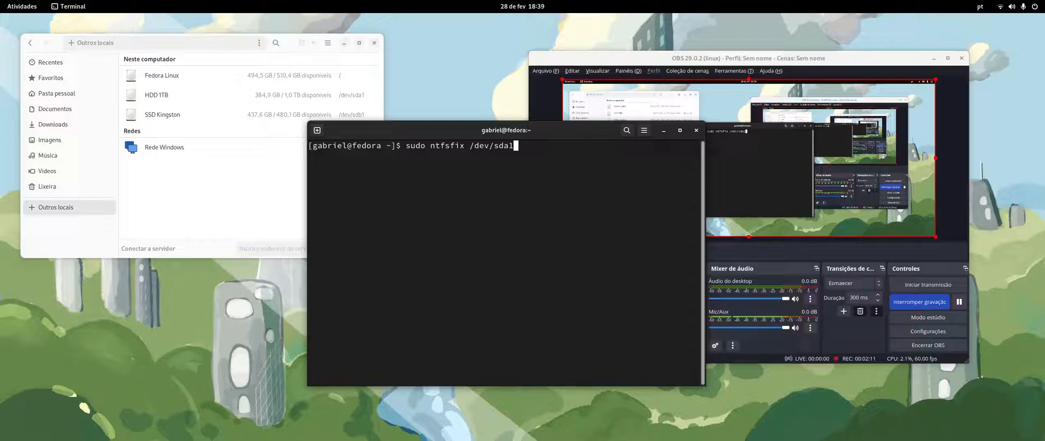
pyautogui.doubleClick(156, 95)
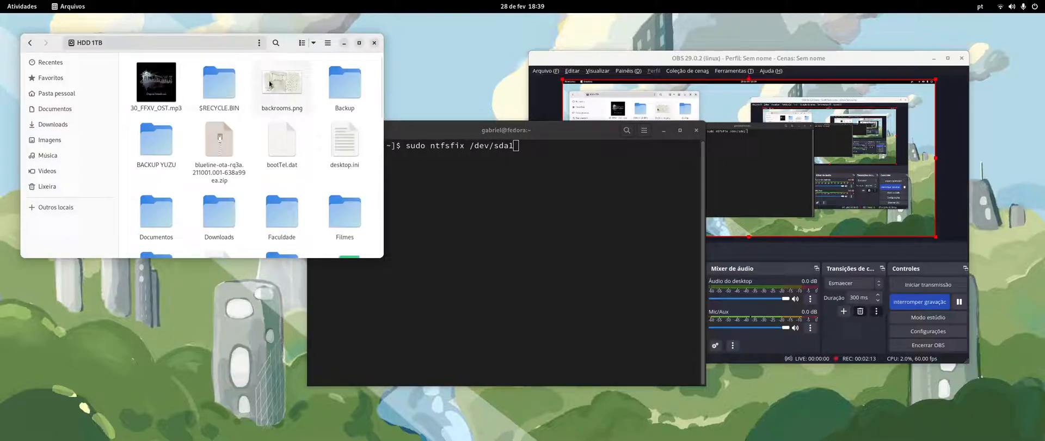
pyautogui.rightClick(314, 87)
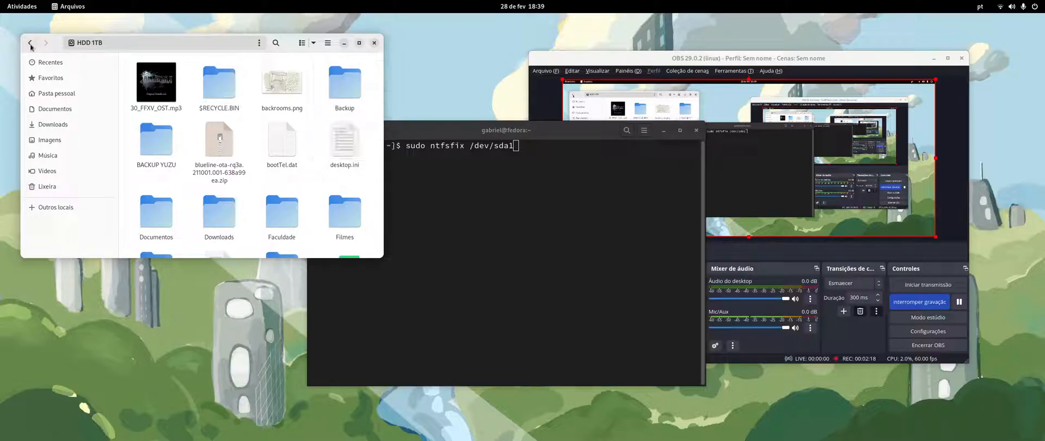
pyautogui.click(56, 207)
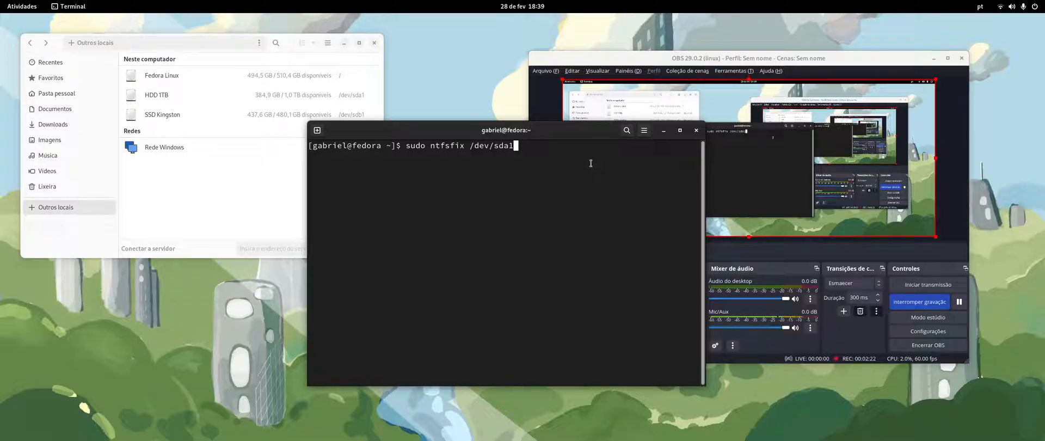
pyautogui.moveTo(336, 129)
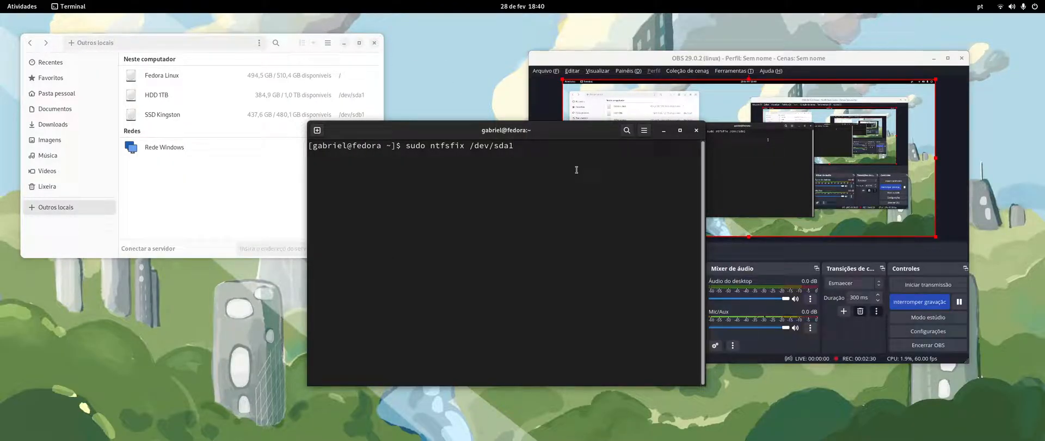
# Run ntfsfix so /dev/sda1 is reported as processed successfully.
pyautogui.press('Return')
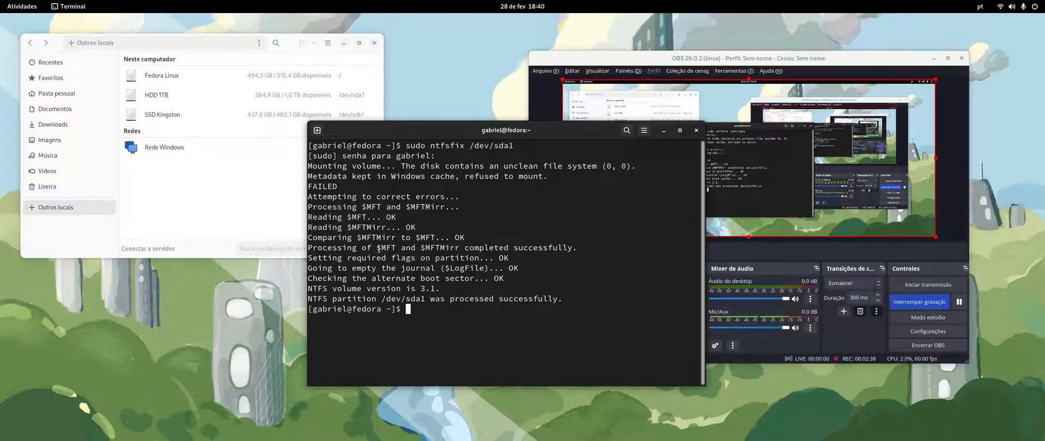
# Unmount HDD 1TB via Desmontar, remount it and authenticate with the password.
pyautogui.doubleClick(157, 95)
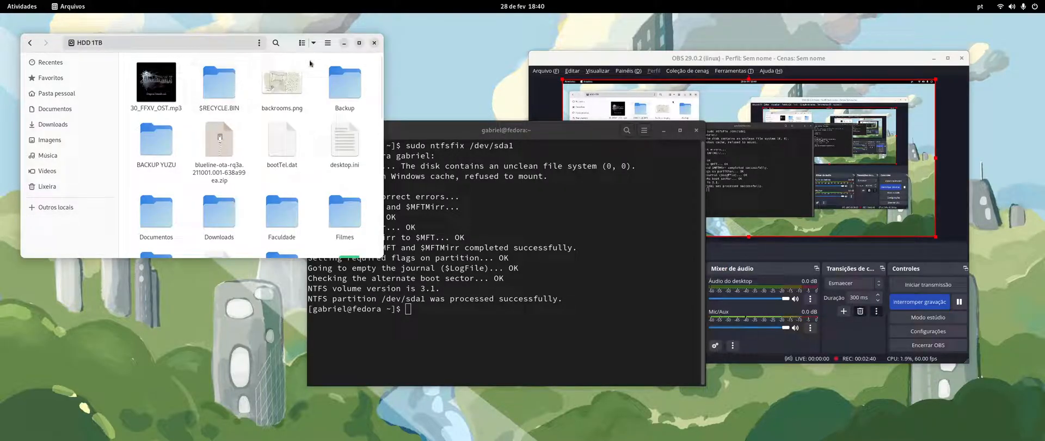
pyautogui.rightClick(311, 63)
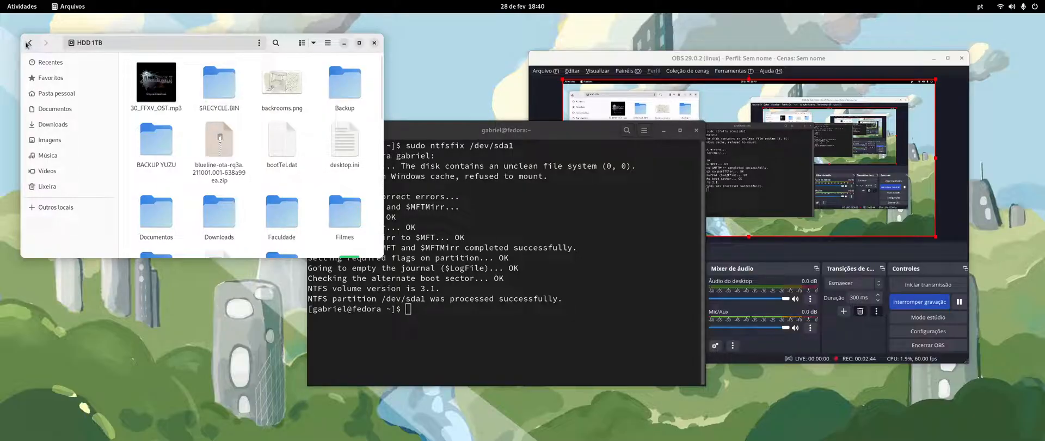
pyautogui.click(55, 207)
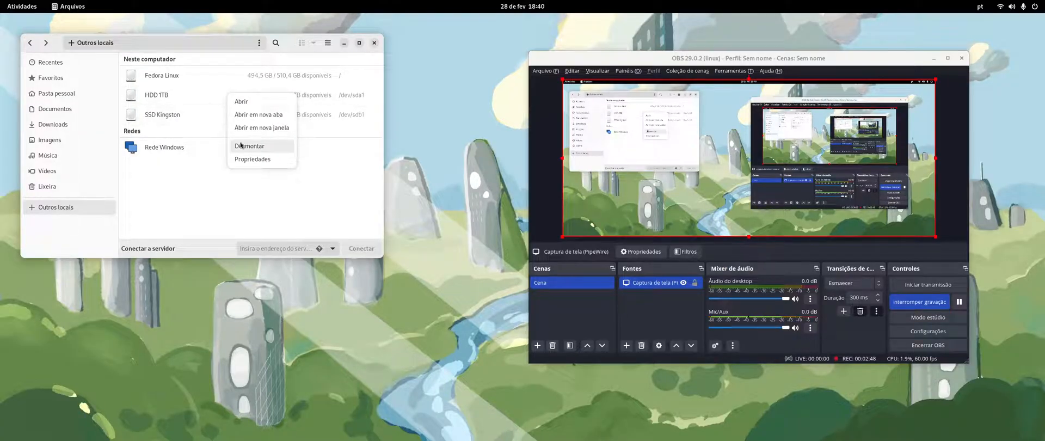
pyautogui.click(250, 146)
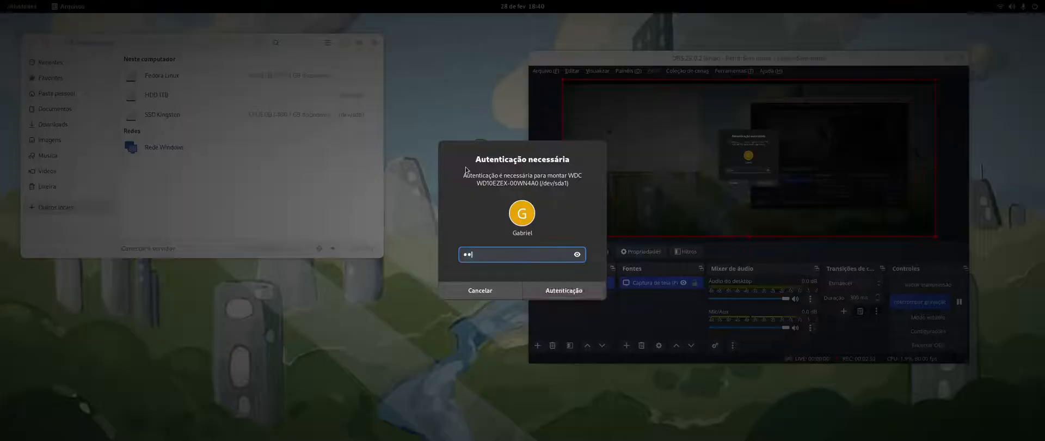
pyautogui.click(563, 291)
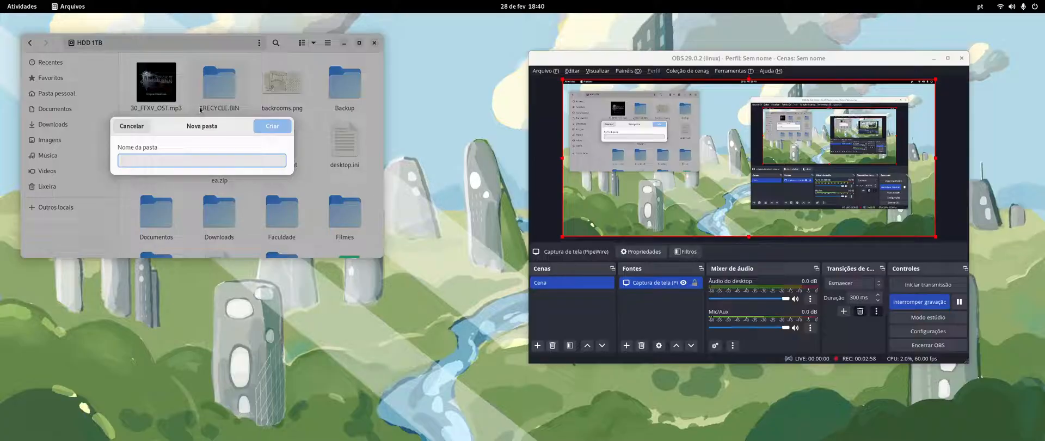
# Create the TEST folder with Criar and open it, showing it empty.
pyautogui.click(272, 126)
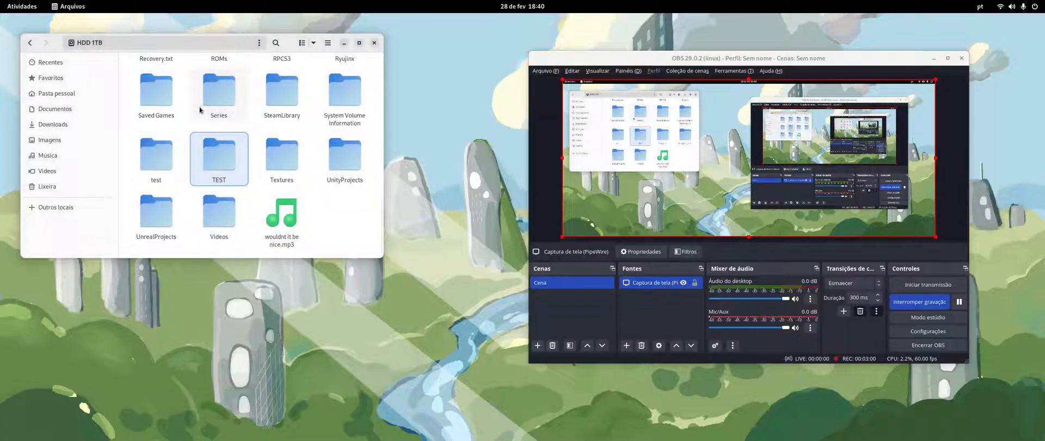
pyautogui.doubleClick(218, 154)
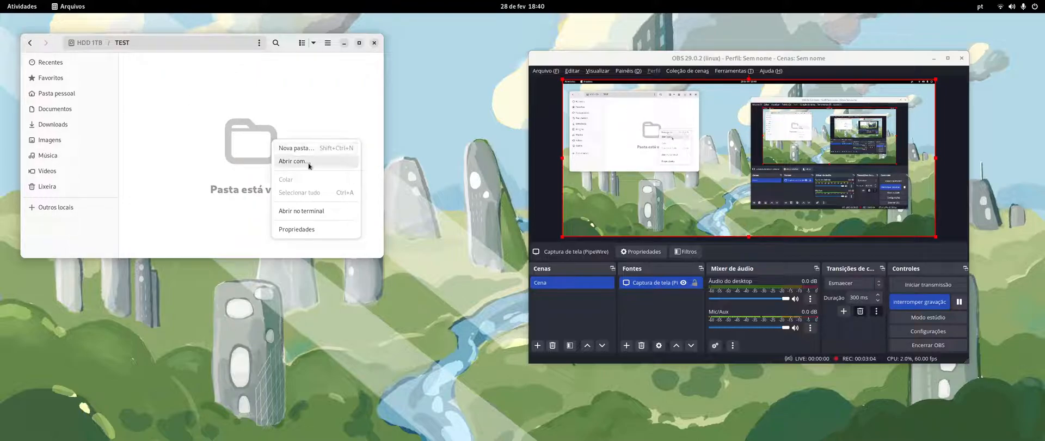
pyautogui.click(269, 105)
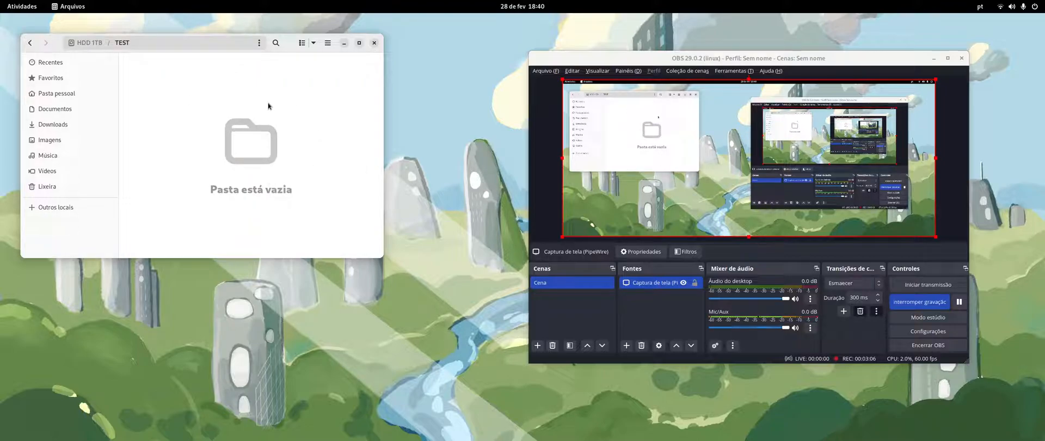
pyautogui.moveTo(247, 111)
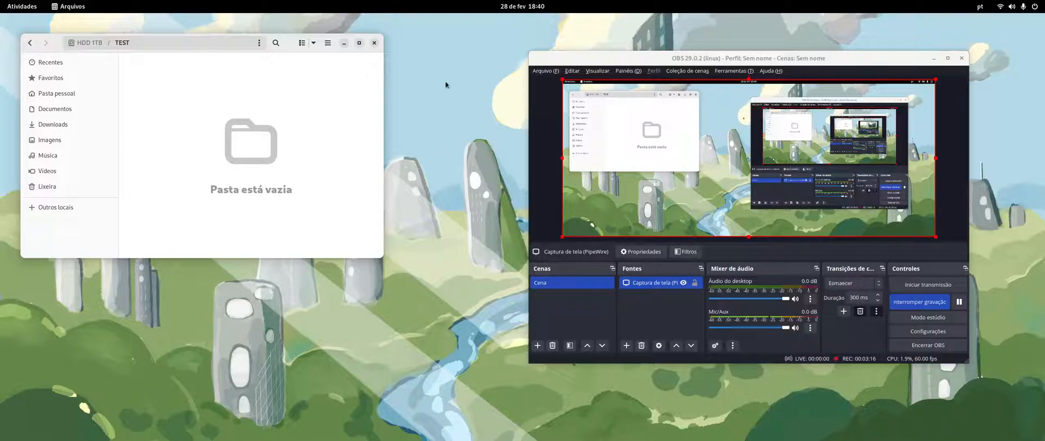
pyautogui.moveTo(411, 204)
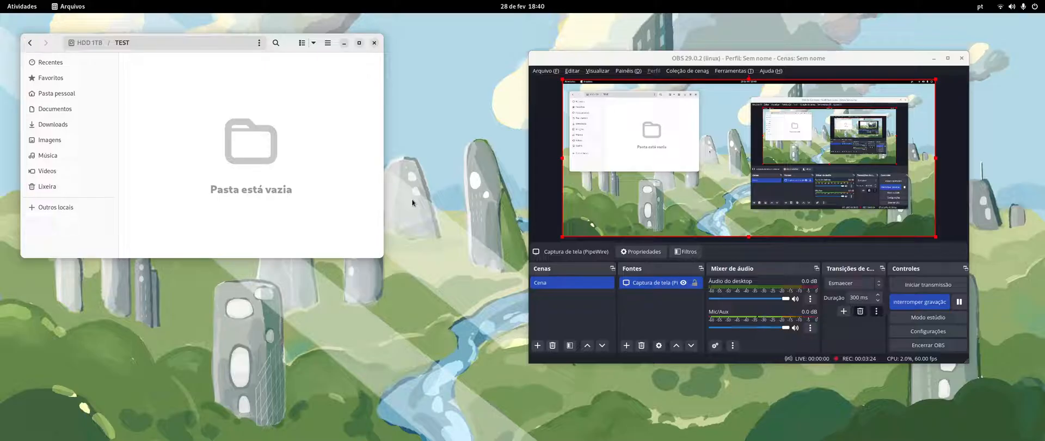
pyautogui.moveTo(477, 220)
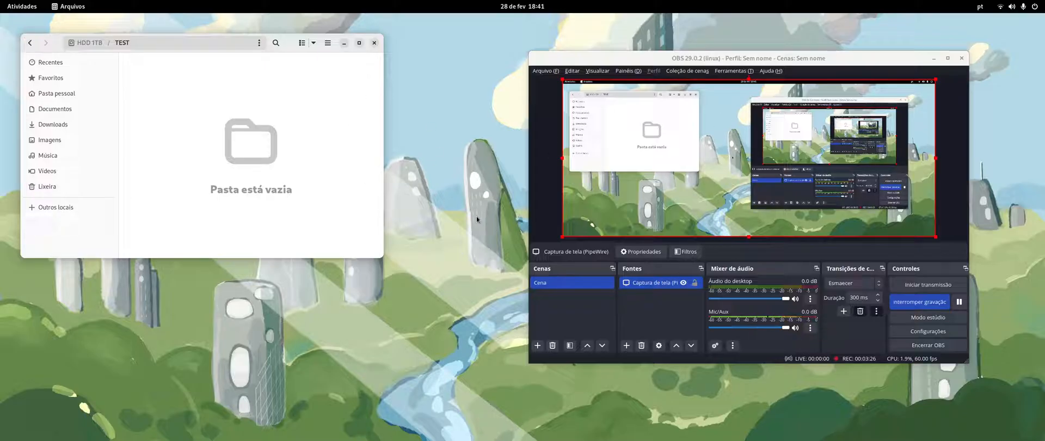